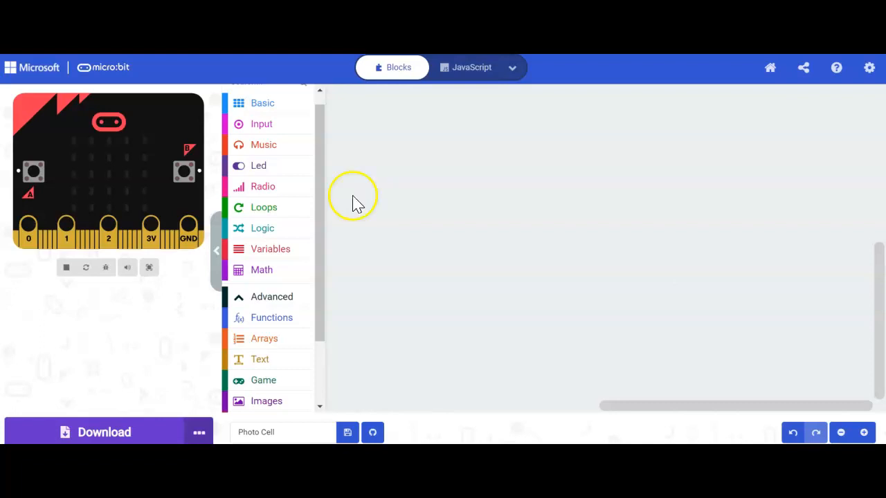
Place a forever loop from Basic near the top of the workspace.
{"action": "left_click", "coordinate": [263, 103]}
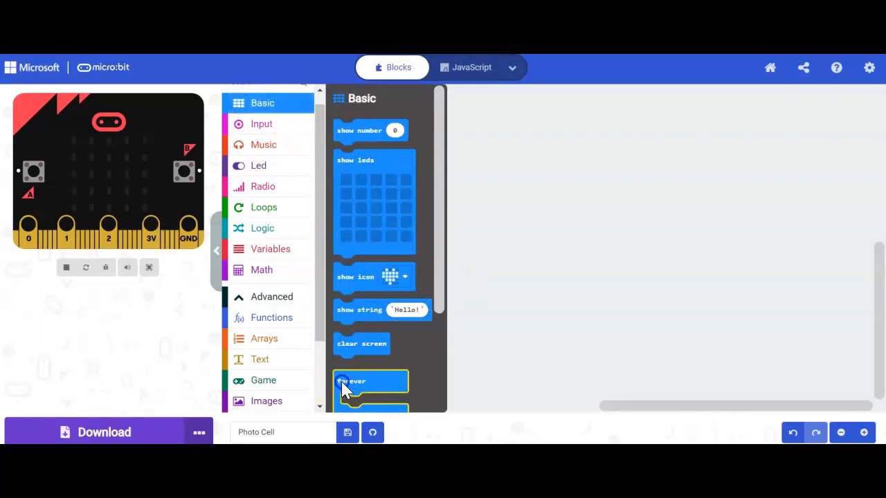
{"action": "left_click_drag", "start_coordinate": [371, 381], "coordinate": [371, 388]}
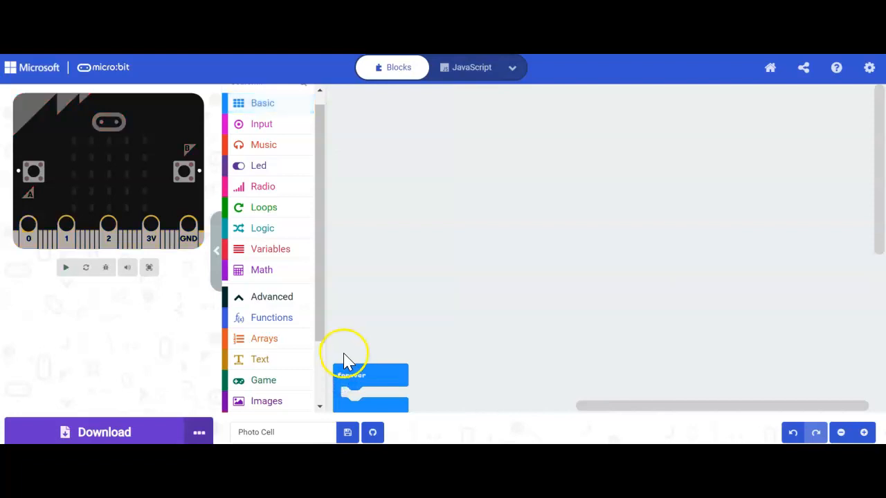
{"action": "left_click_drag", "start_coordinate": [371, 388], "coordinate": [404, 139]}
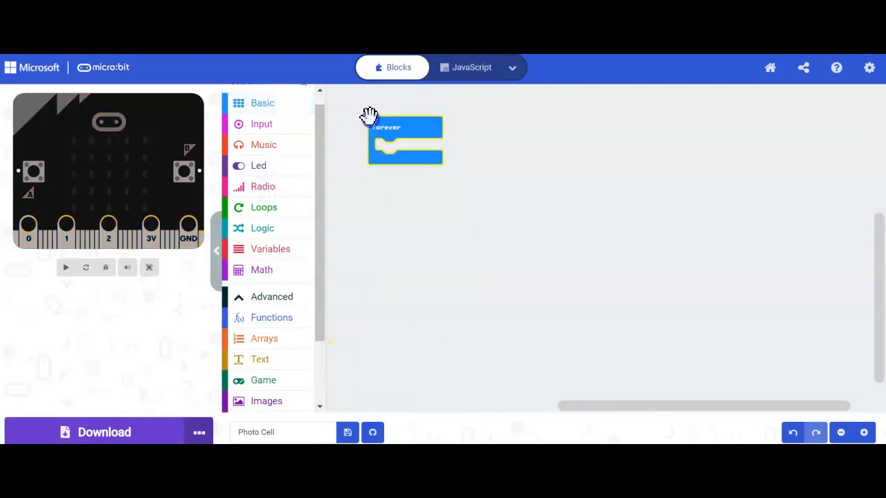
{"action": "mouse_move", "coordinate": [496, 269]}
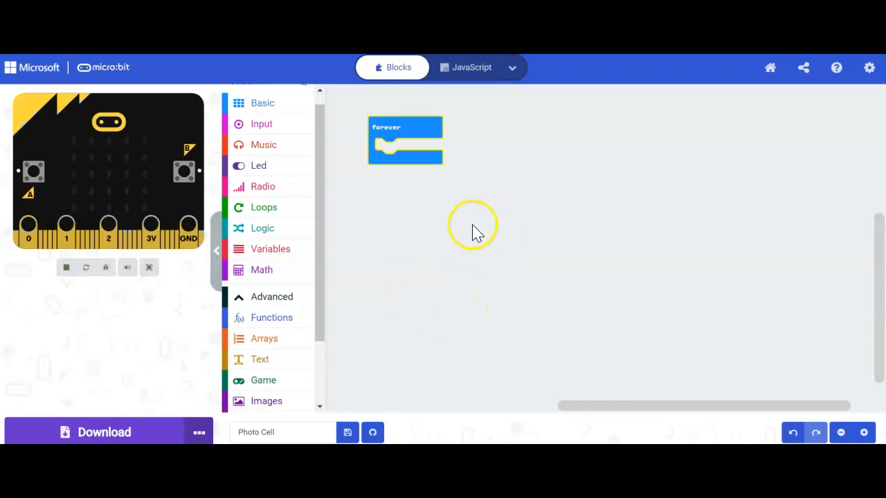
{"action": "mouse_move", "coordinate": [274, 235]}
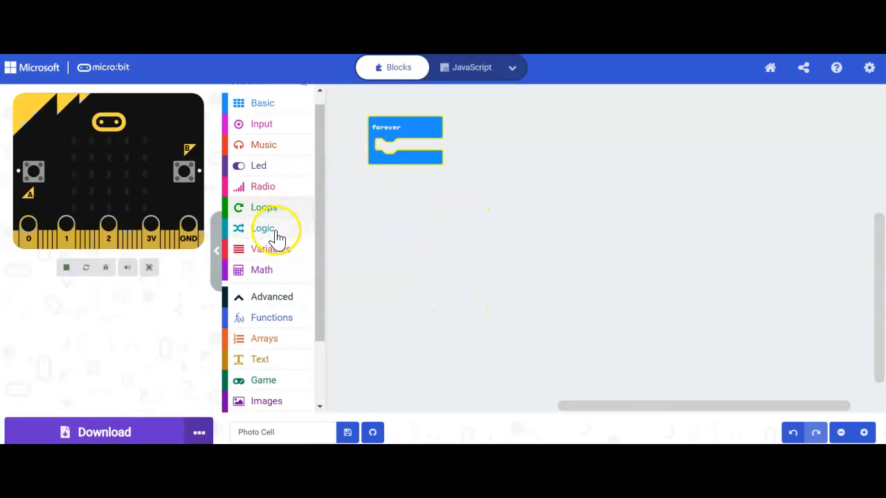
Nest an if-then-else from Logic inside forever, with a 0 = 0 comparison condition.
{"action": "left_click", "coordinate": [263, 229]}
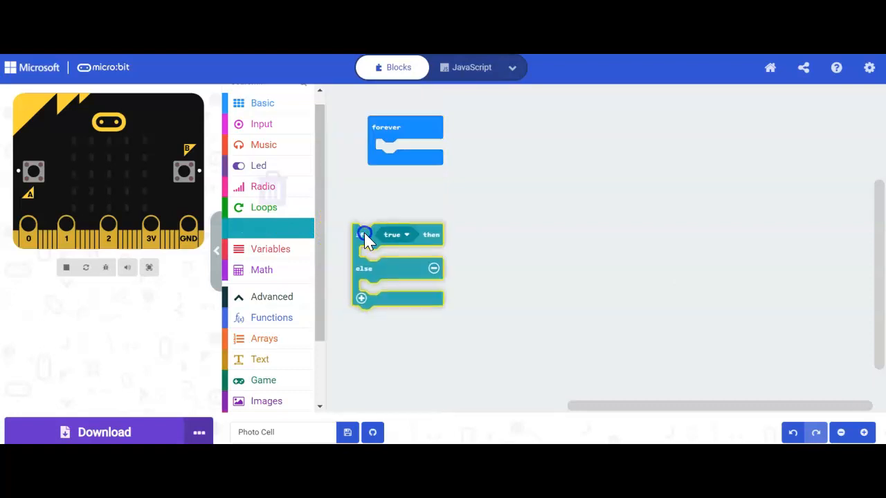
{"action": "left_click_drag", "start_coordinate": [362, 234], "coordinate": [404, 149]}
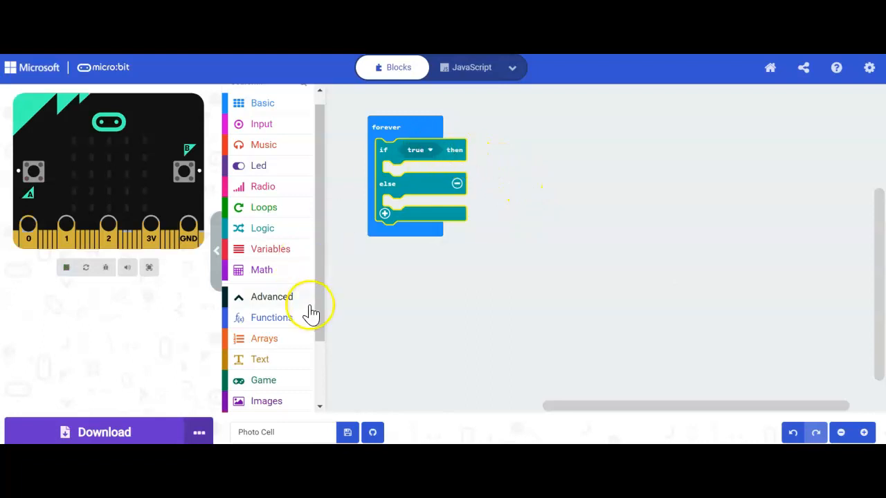
{"action": "mouse_move", "coordinate": [278, 233]}
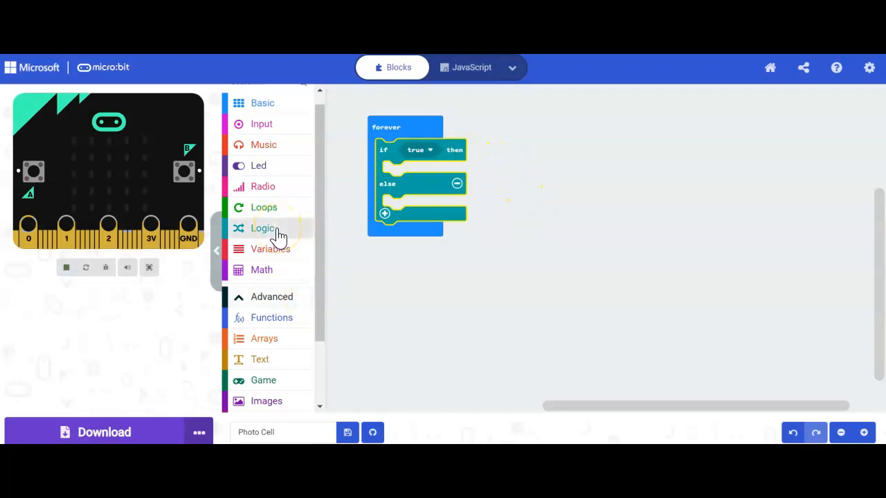
{"action": "left_click", "coordinate": [263, 227]}
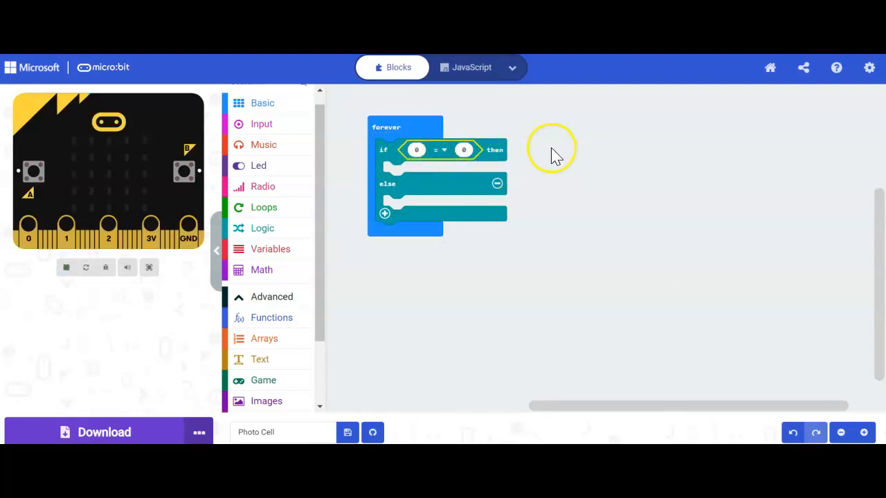
{"action": "mouse_move", "coordinate": [579, 148]}
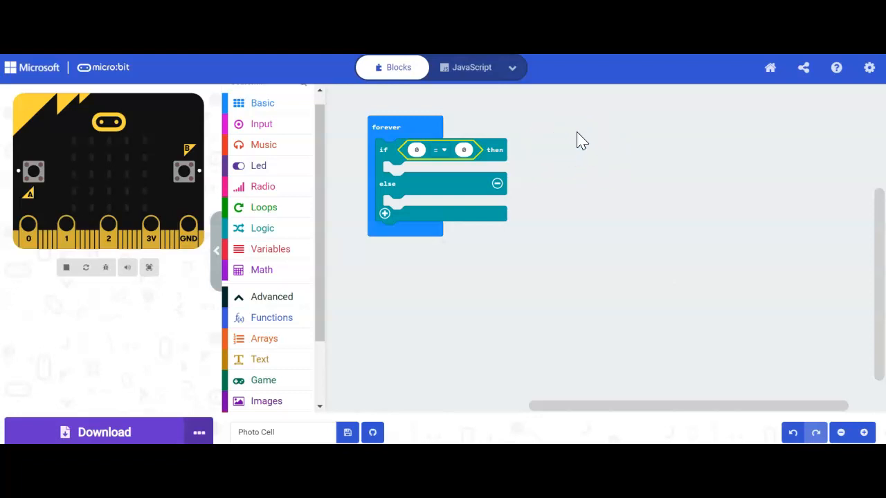
Put the Input 'light level' block into the comparison's left slot.
{"action": "left_click", "coordinate": [262, 125]}
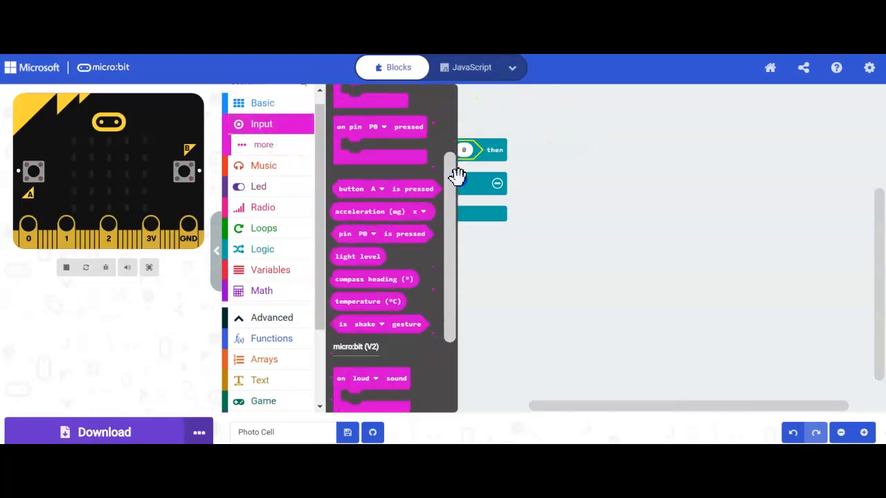
{"action": "scroll", "scroll_direction": "down", "scroll_amount": 3}
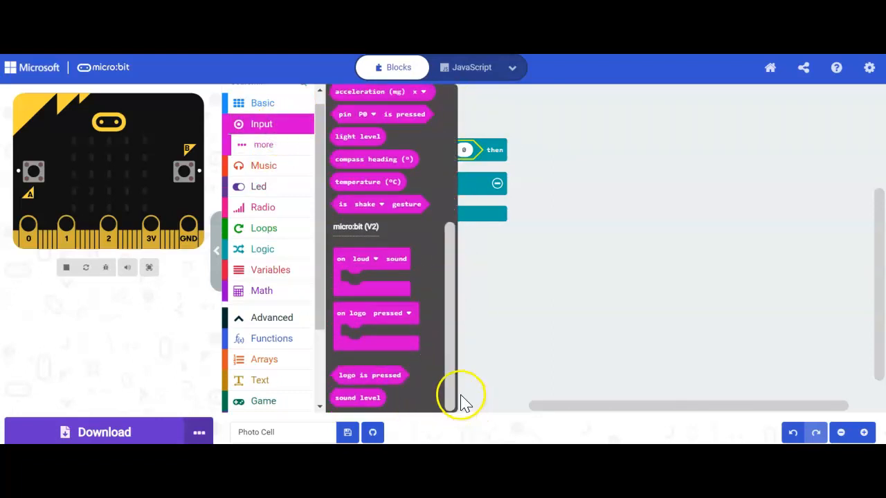
{"action": "mouse_move", "coordinate": [357, 145]}
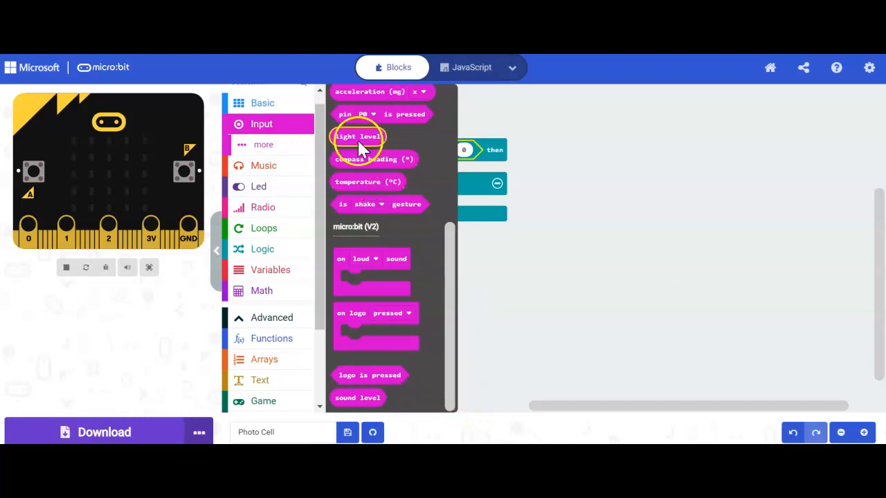
{"action": "left_click_drag", "start_coordinate": [357, 137], "coordinate": [537, 97]}
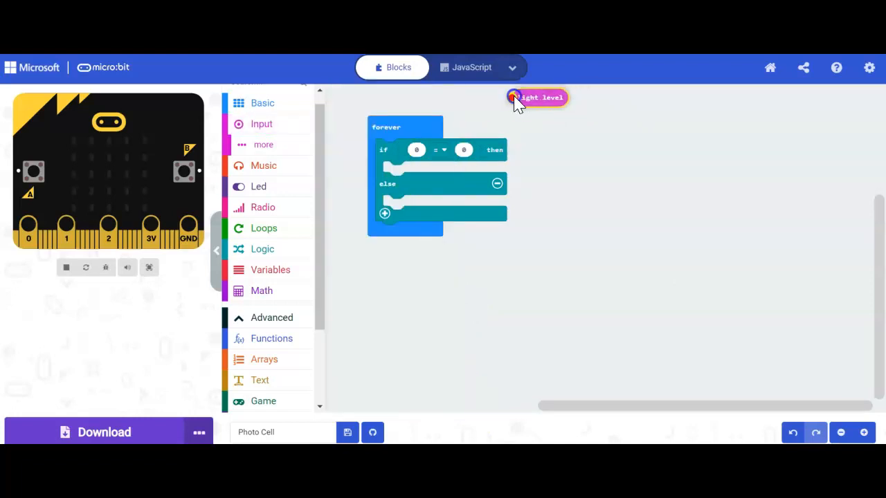
{"action": "left_click_drag", "start_coordinate": [537, 97], "coordinate": [416, 151]}
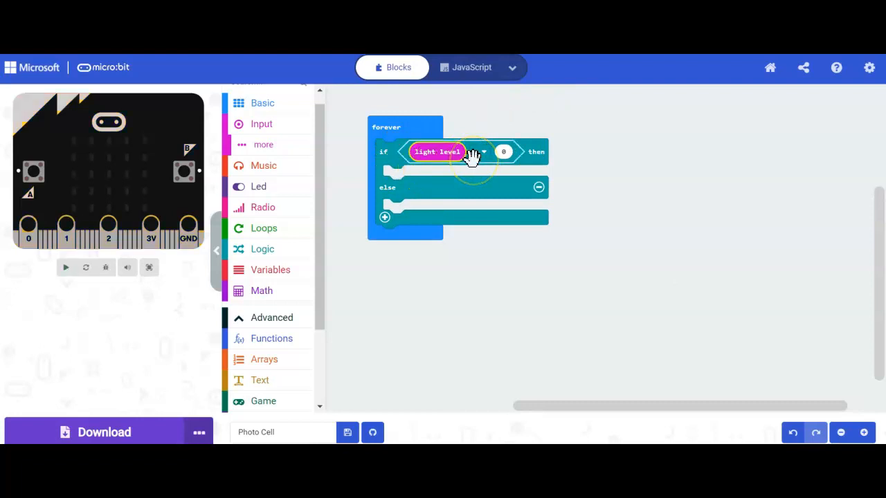
Change the comparison operator to less-than so the condition reads light level < 20.
{"action": "left_click", "coordinate": [65, 267]}
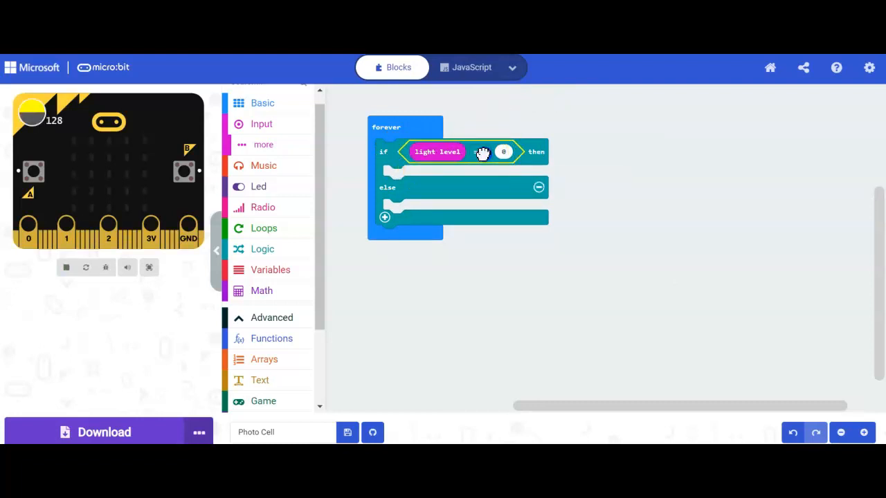
{"action": "left_click", "coordinate": [481, 151]}
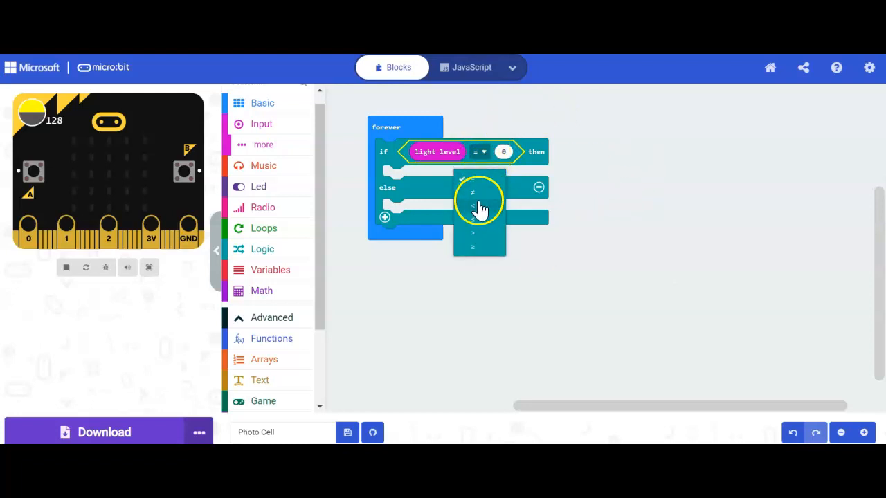
{"action": "left_click", "coordinate": [472, 208]}
{"action": "type", "text": "20"}
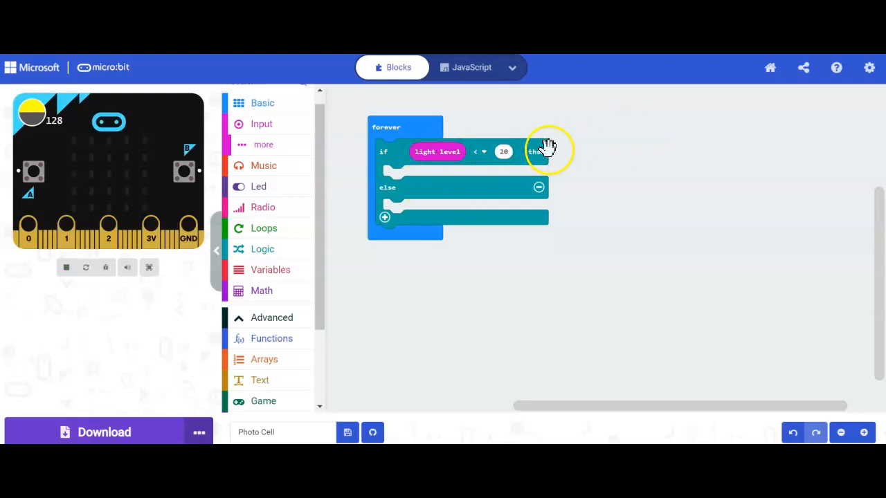
{"action": "mouse_move", "coordinate": [600, 161]}
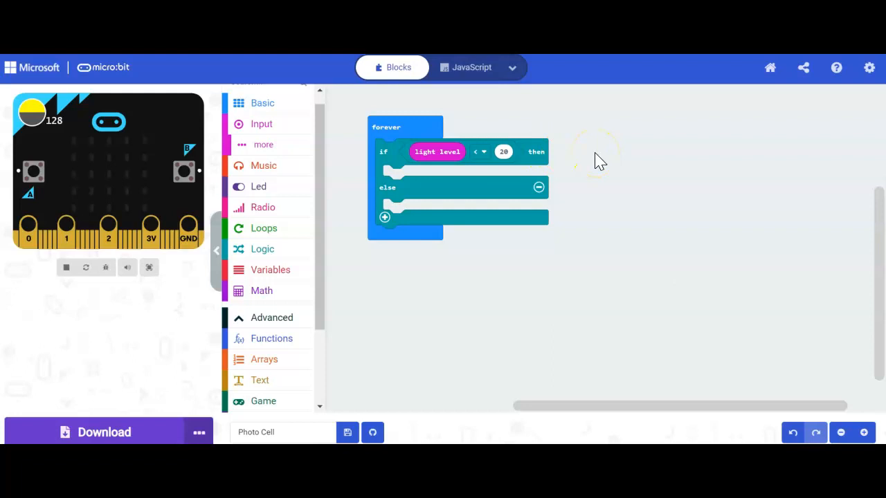
{"action": "mouse_move", "coordinate": [645, 187]}
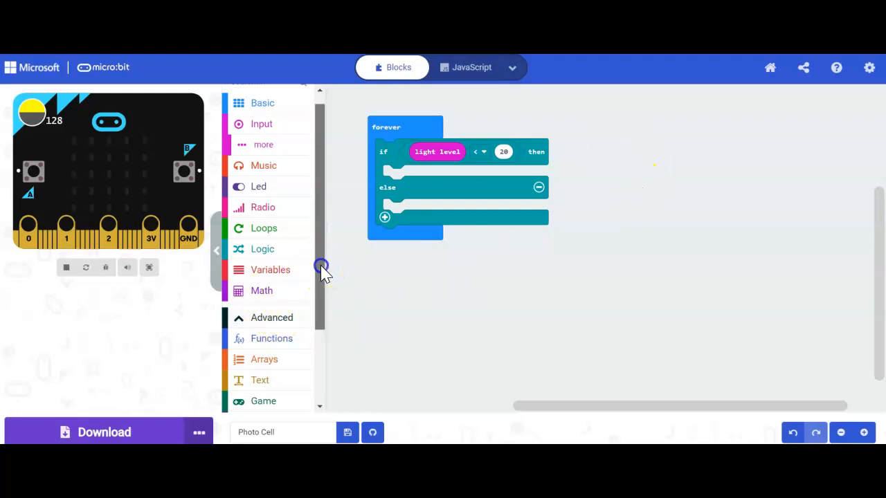
Drop a 'digital write pin' block from Pins into the then branch.
{"action": "scroll", "scroll_direction": "down", "scroll_amount": 3}
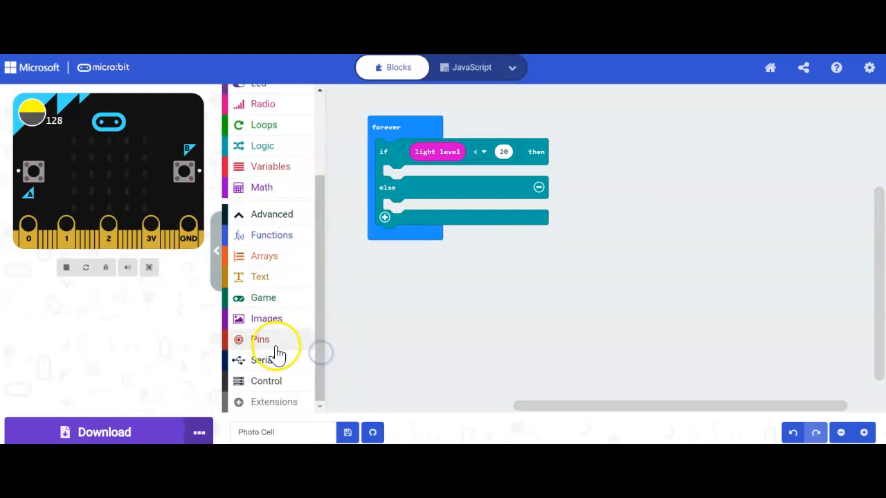
{"action": "left_click", "coordinate": [260, 340]}
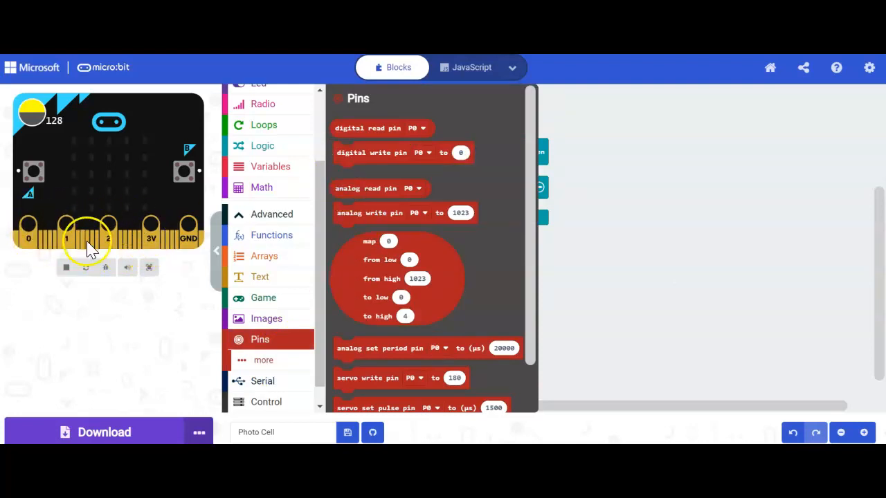
{"action": "left_click_drag", "start_coordinate": [371, 152], "coordinate": [565, 200]}
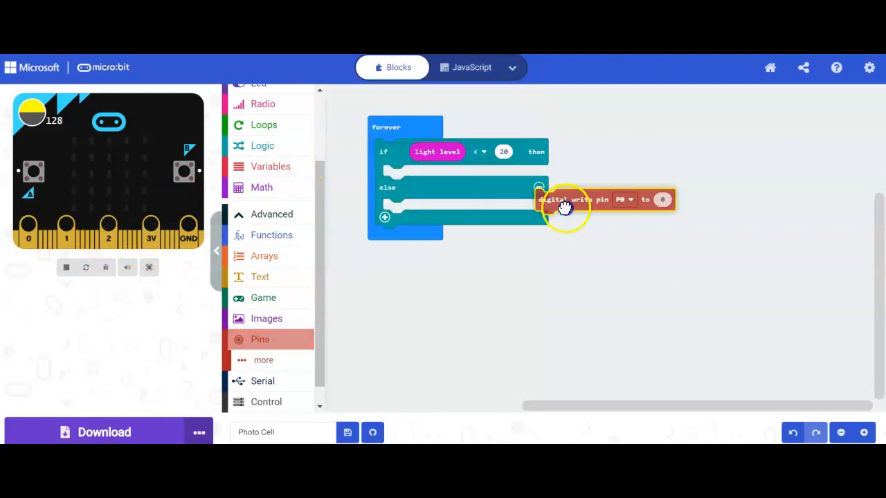
{"action": "left_click_drag", "start_coordinate": [565, 199], "coordinate": [429, 176]}
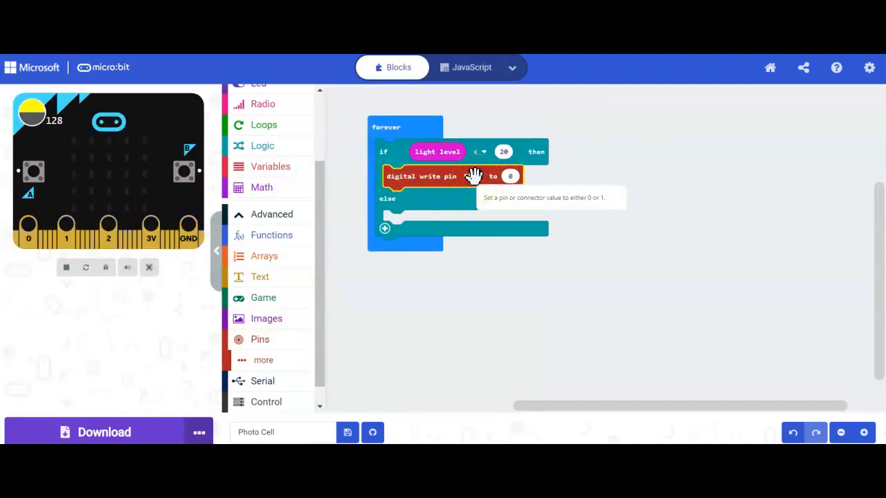
Set that digital write to pin P1 with value 1.
{"action": "left_click", "coordinate": [471, 176]}
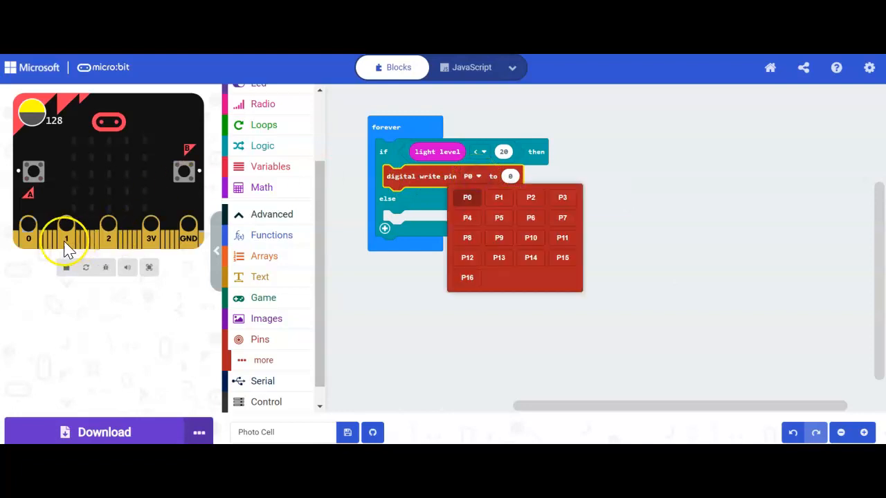
{"action": "mouse_move", "coordinate": [35, 238]}
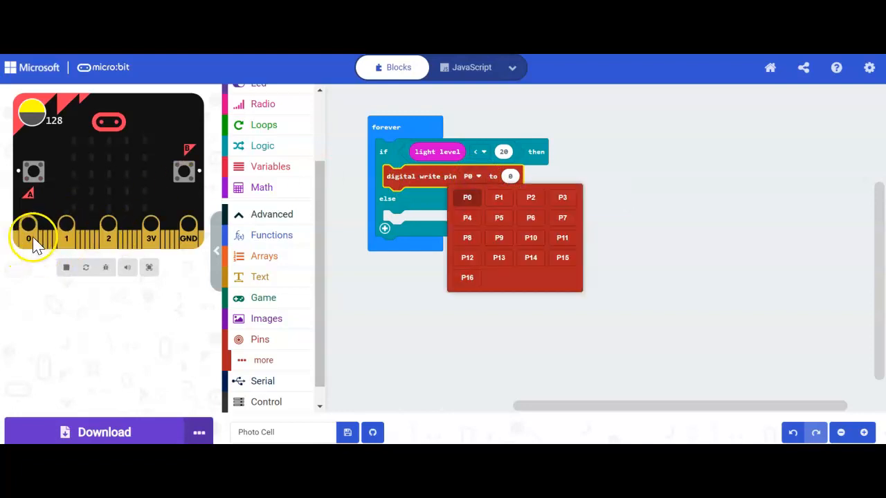
{"action": "left_click", "coordinate": [498, 197]}
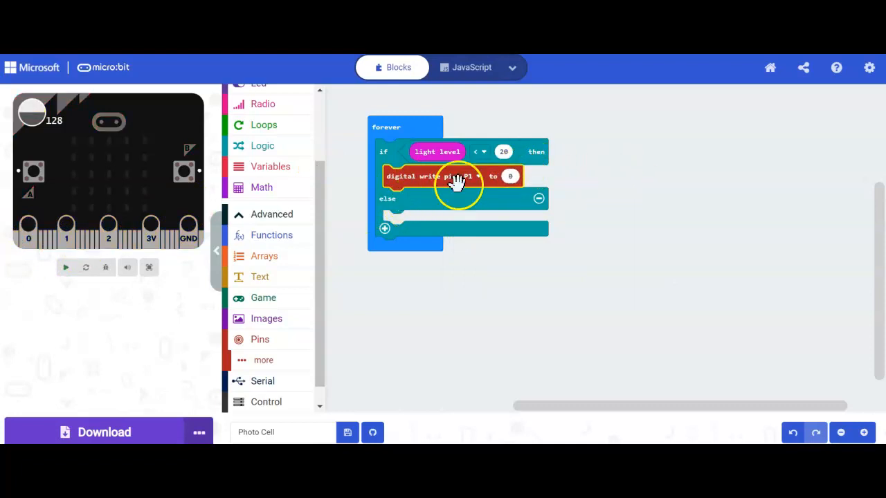
{"action": "left_click", "coordinate": [509, 176]}
{"action": "type", "text": "1"}
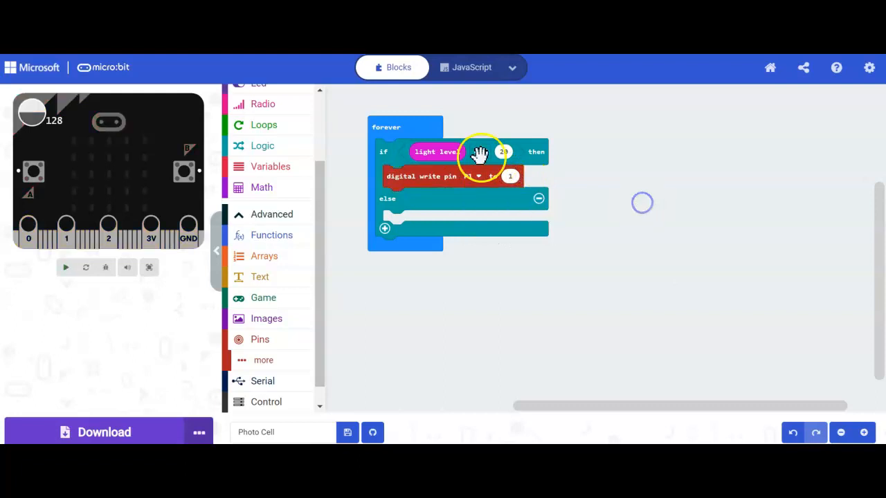
{"action": "left_click", "coordinate": [65, 267]}
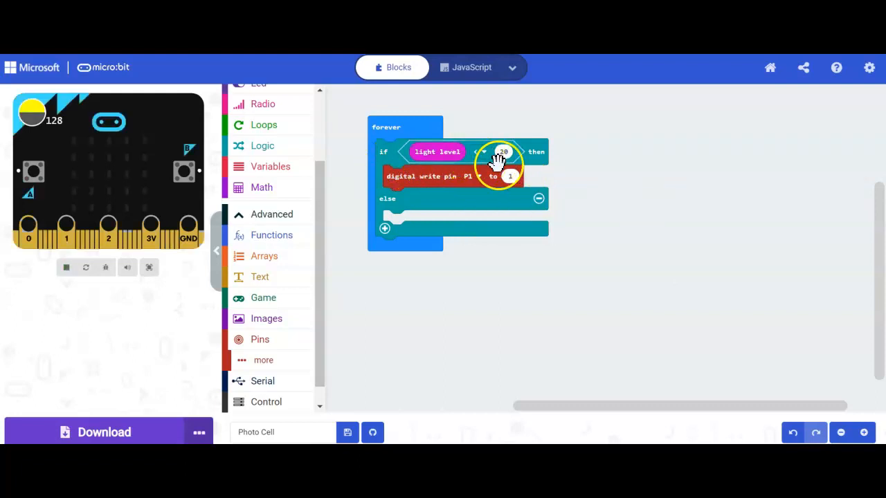
{"action": "mouse_move", "coordinate": [446, 187]}
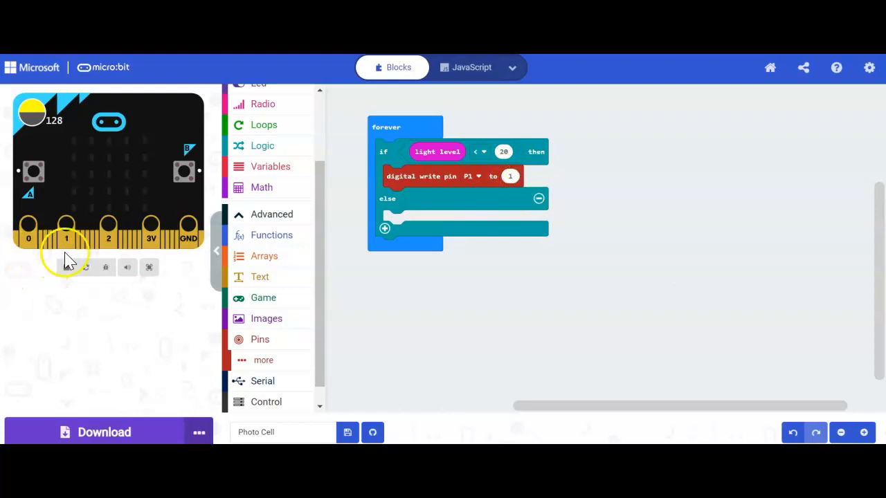
{"action": "mouse_move", "coordinate": [394, 111]}
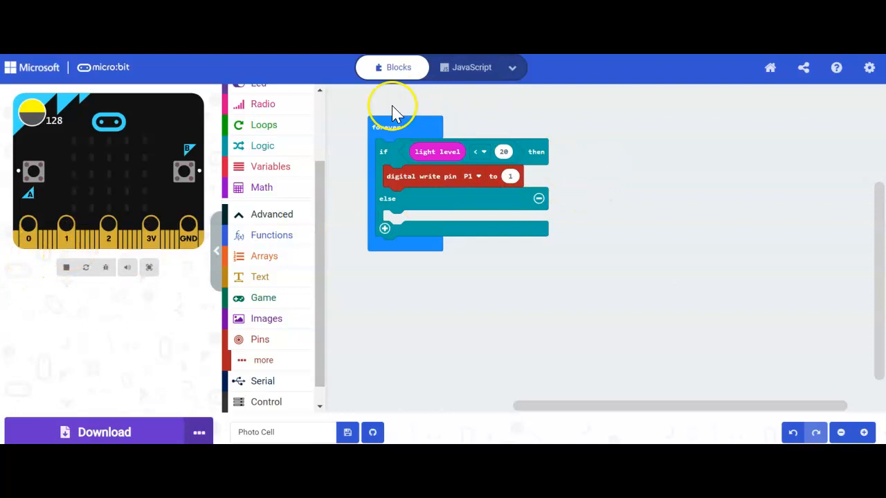
{"action": "mouse_move", "coordinate": [363, 180]}
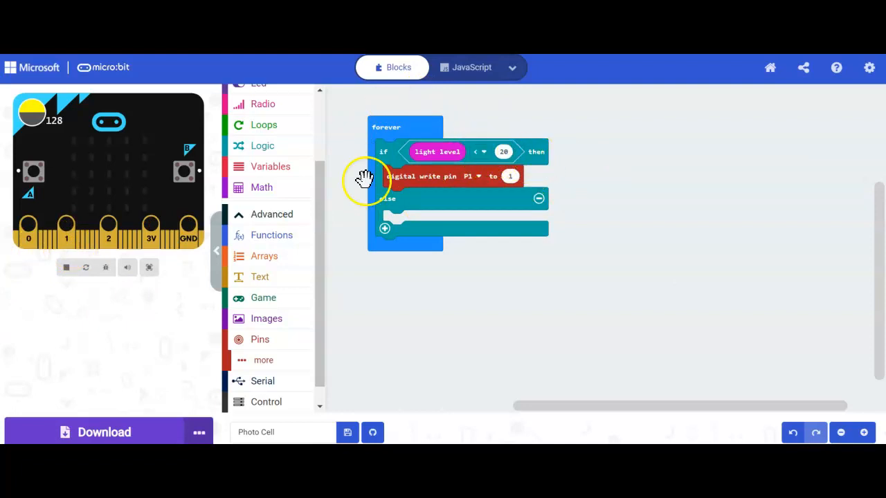
{"action": "mouse_move", "coordinate": [275, 360]}
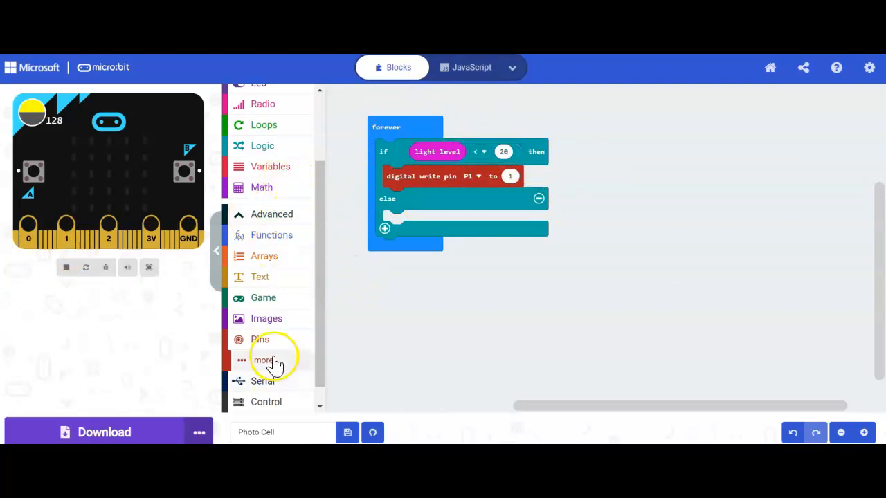
Add a second digital write in the else branch set to pin P1 with value 0.
{"action": "left_click", "coordinate": [261, 339]}
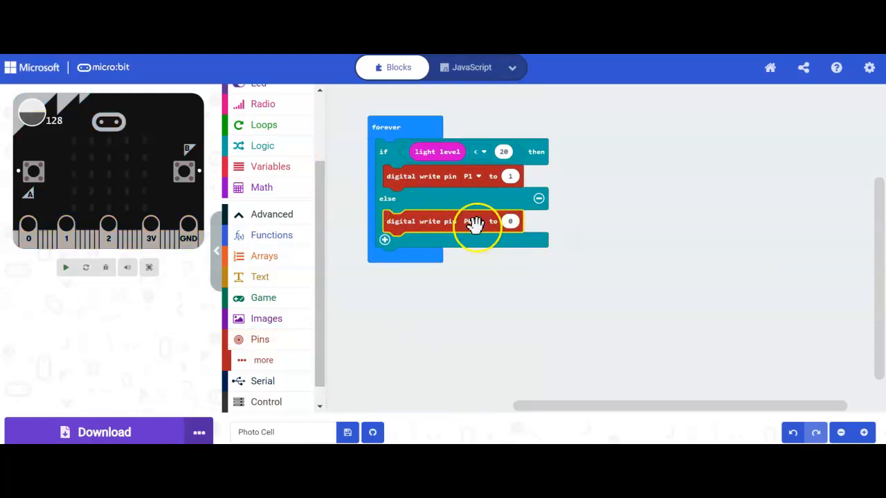
{"action": "left_click", "coordinate": [470, 222]}
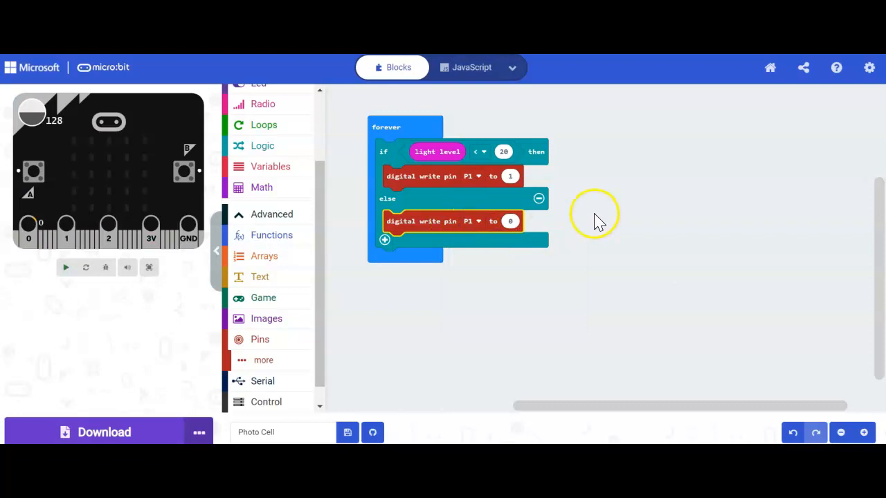
{"action": "left_click", "coordinate": [65, 267]}
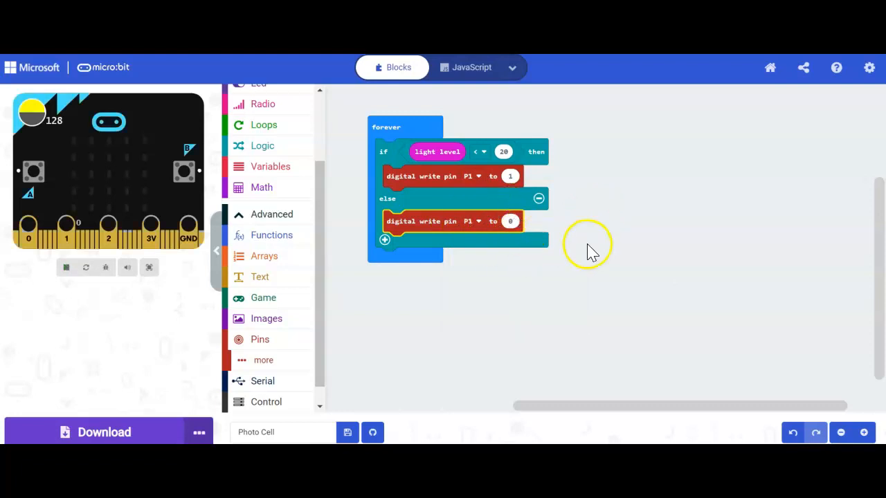
{"action": "mouse_move", "coordinate": [72, 224]}
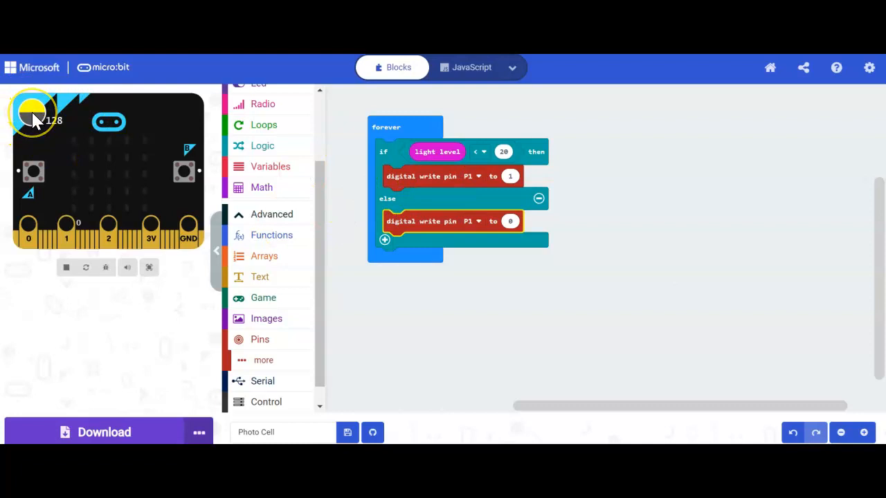
{"action": "mouse_move", "coordinate": [40, 130]}
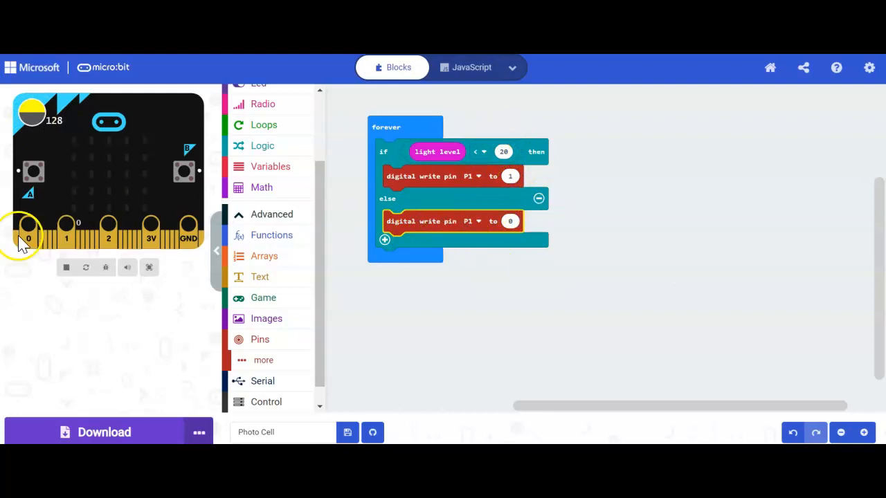
{"action": "mouse_move", "coordinate": [67, 242]}
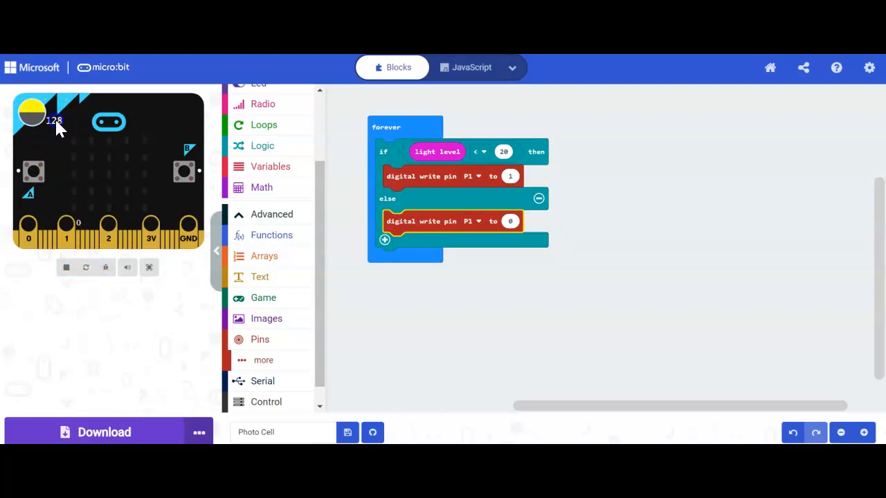
{"action": "mouse_move", "coordinate": [439, 228]}
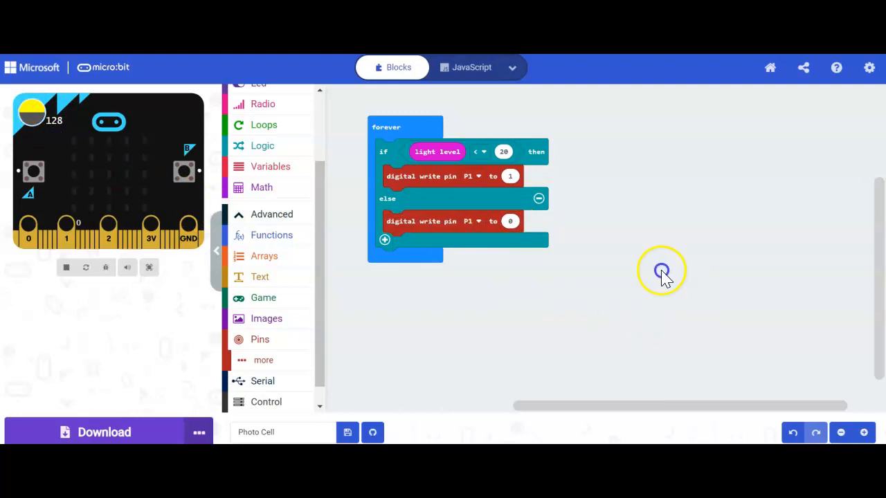
{"action": "mouse_move", "coordinate": [153, 317]}
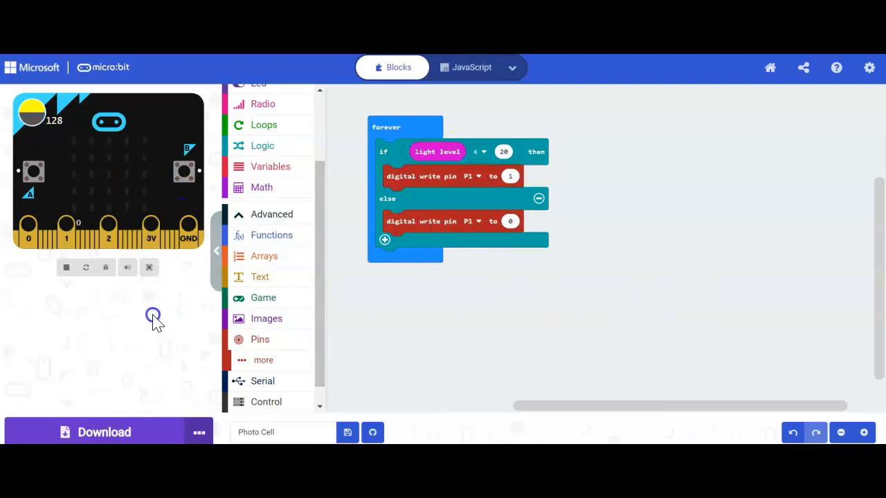
{"action": "mouse_move", "coordinate": [410, 367]}
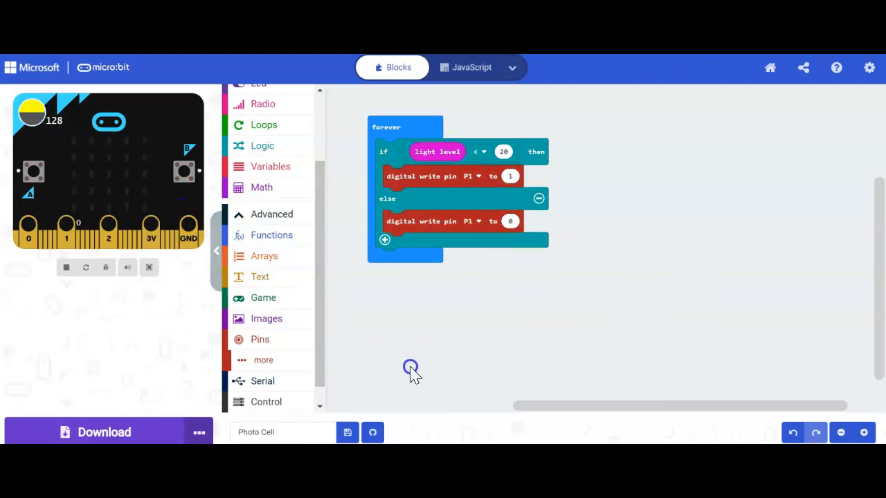
{"action": "mouse_move", "coordinate": [479, 350]}
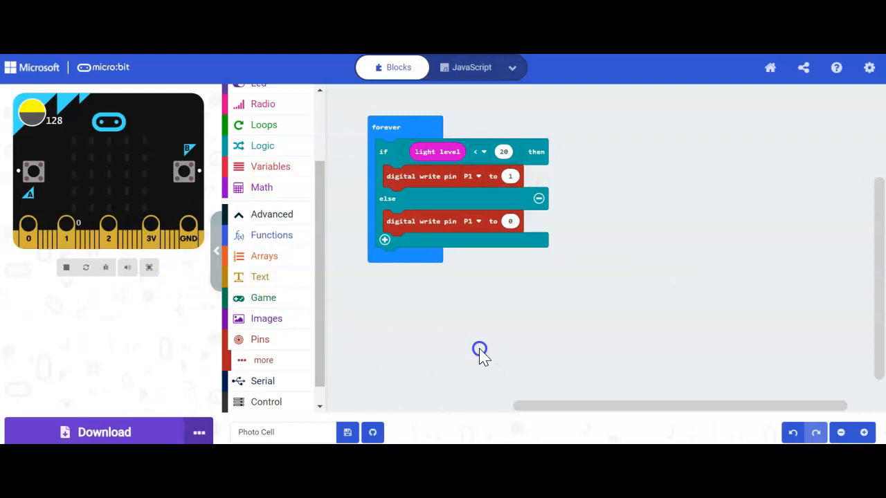
{"action": "mouse_move", "coordinate": [629, 186]}
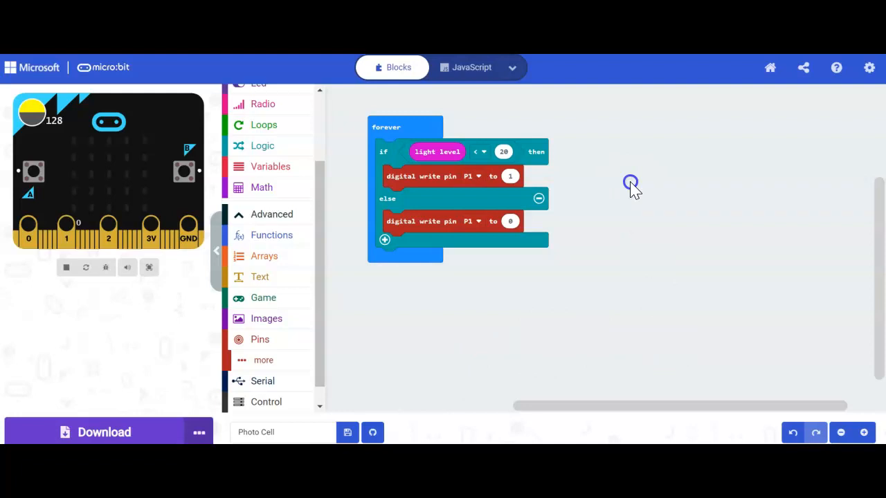
{"action": "mouse_move", "coordinate": [614, 97]}
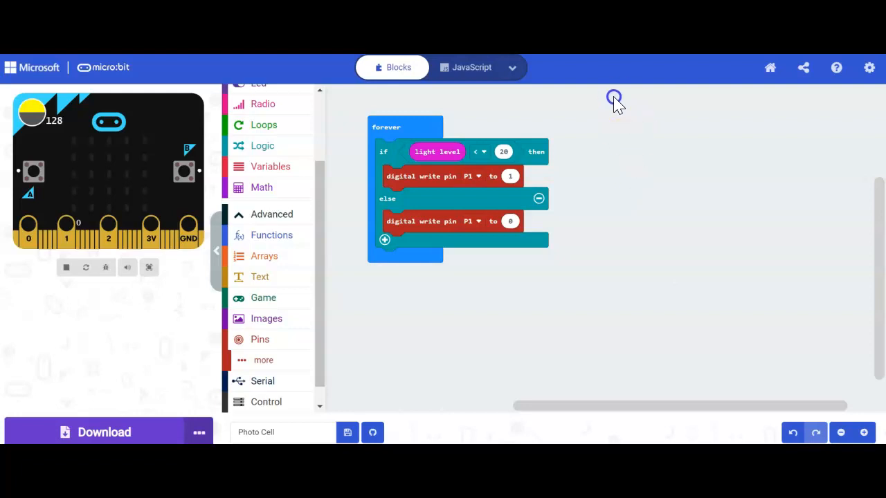